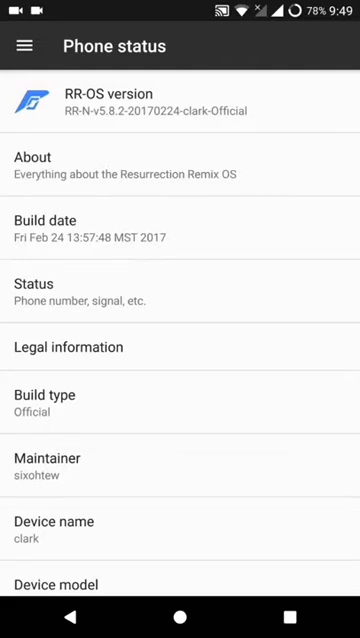
Scroll through Phone status details showing the RR-OS version, Android 7.1.1 and kernel.
scroll(down, 3)
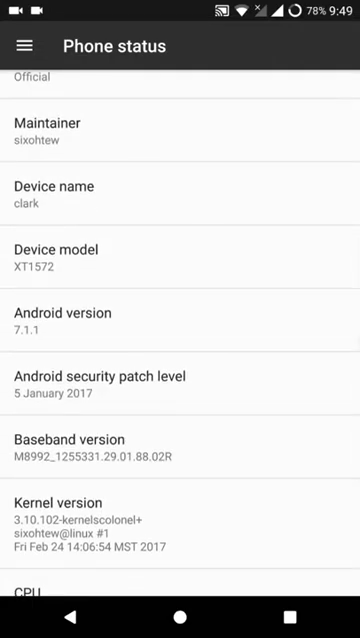
scroll(down, 3)
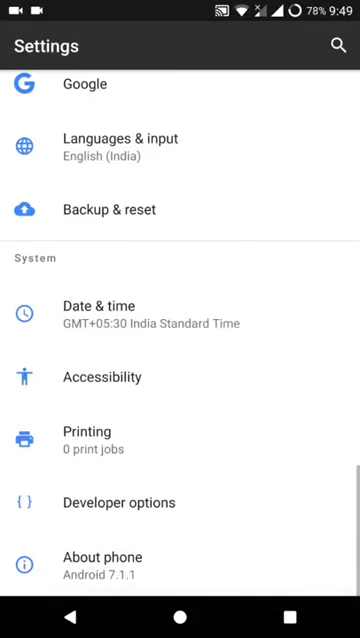
scroll(up, 3)
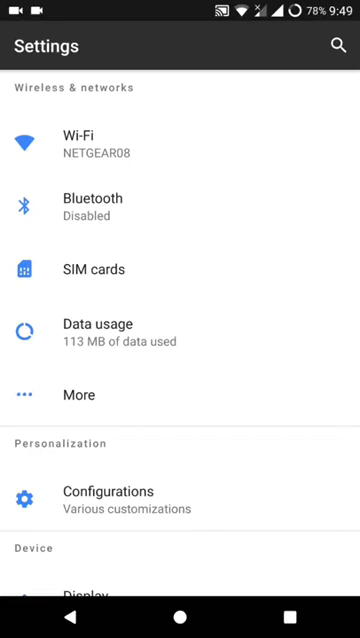
scroll(down, 3)
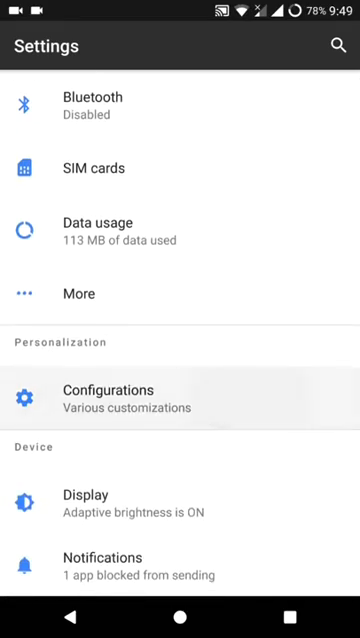
Open Configurations and browse the Clock and Battery status bar pages.
click(109, 398)
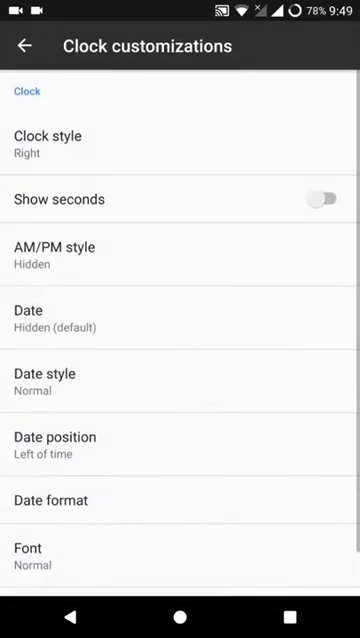
click(26, 48)
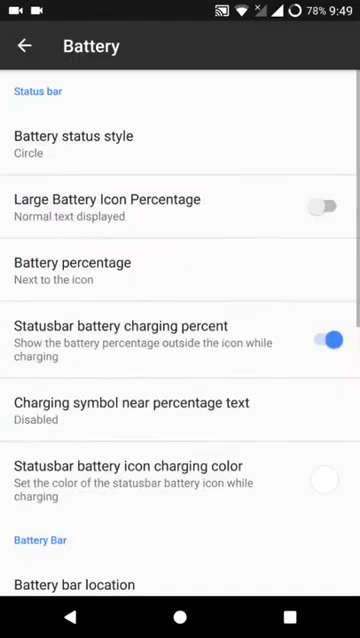
scroll(down, 3)
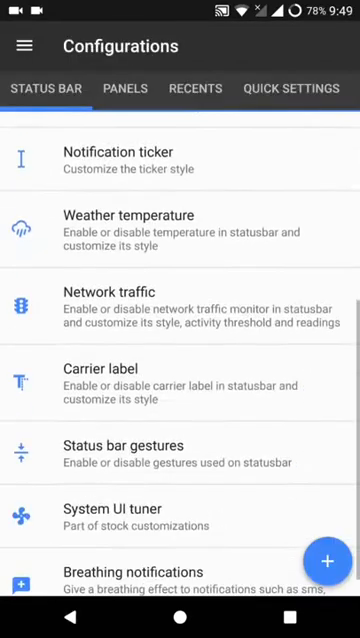
scroll(down, 3)
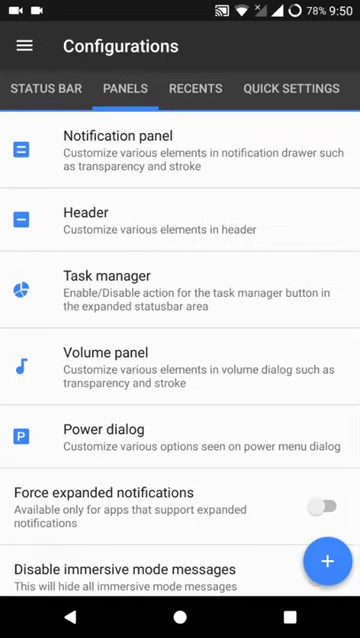
Browse the Recents and Quick Settings tabs of Configurations, advancing to Gestures.
click(198, 88)
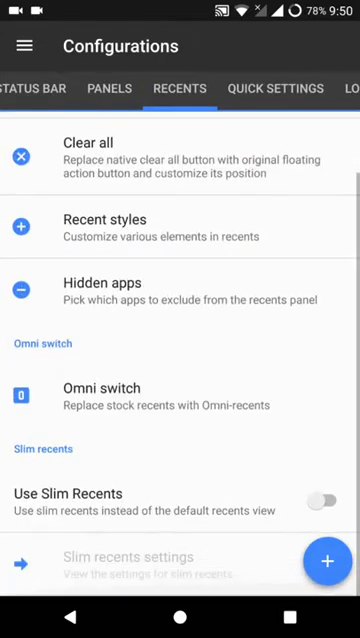
scroll(down, 3)
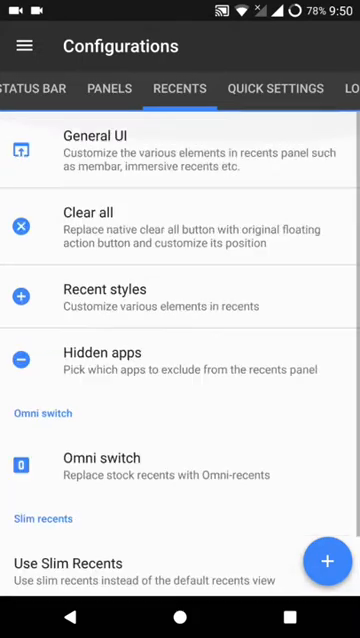
click(275, 88)
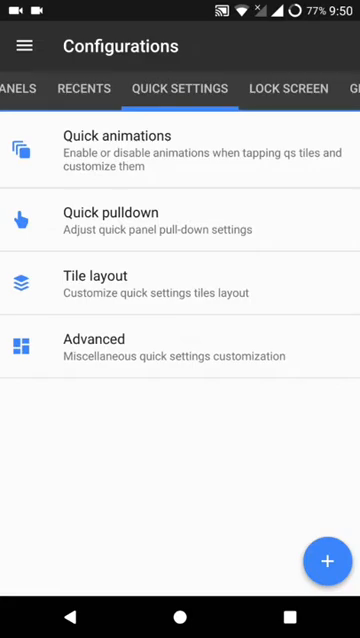
click(288, 88)
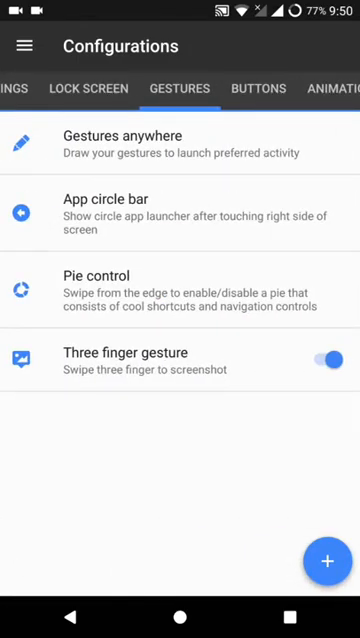
Browse the Buttons, Animations, Interface and Miscellaneous tabs, then go to the home screen.
click(251, 89)
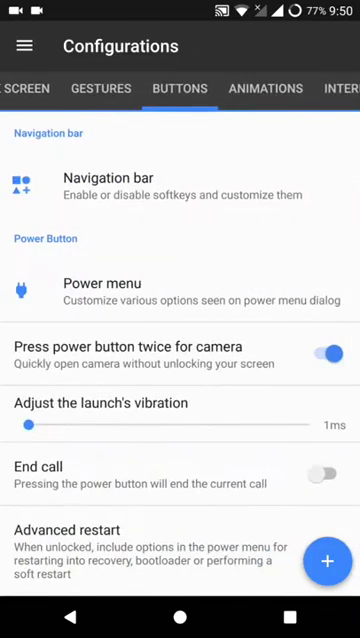
scroll(down, 3)
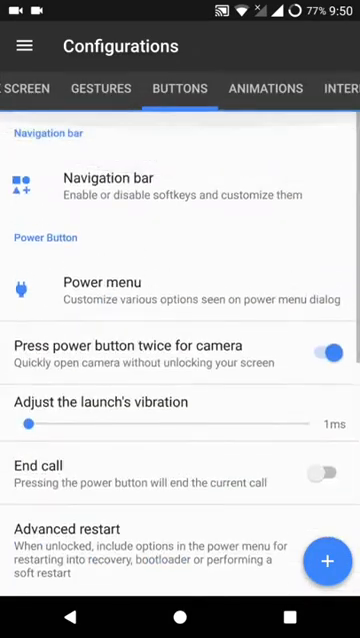
click(266, 88)
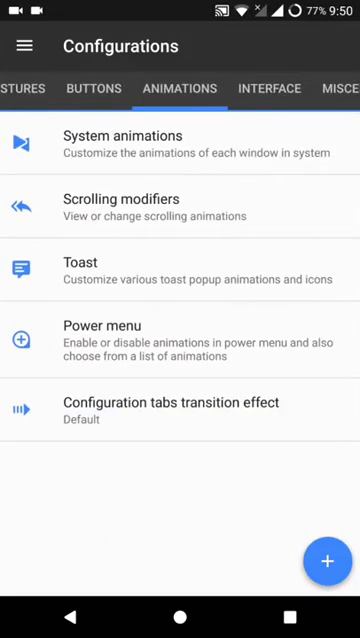
click(269, 88)
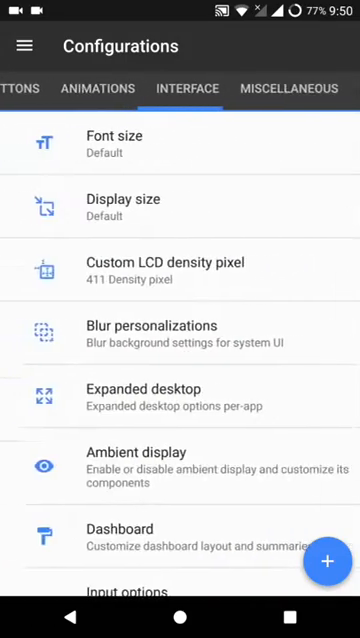
scroll(down, 3)
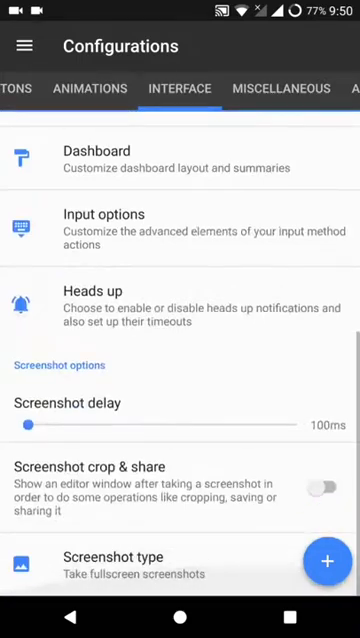
click(283, 88)
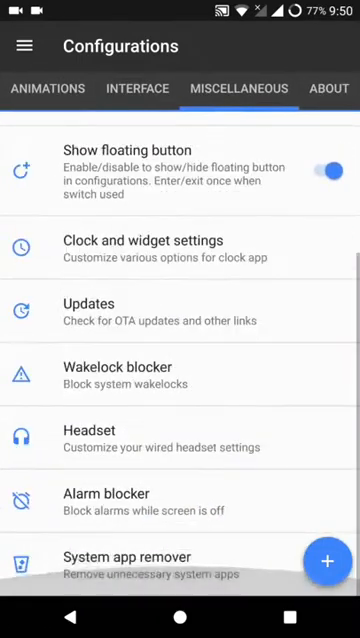
key(HOME)
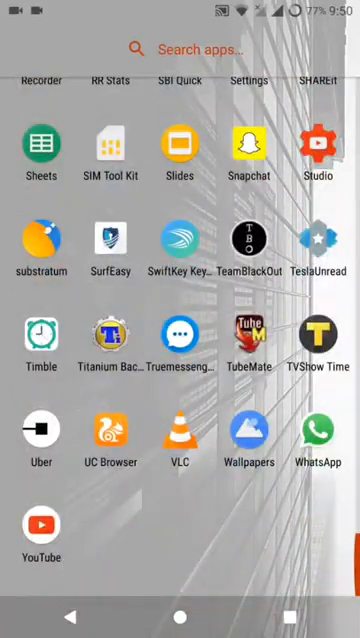
Launch Substratum, scroll its theme list including Crystal Tronik Dark and DNA Dark, then go home.
click(40, 230)
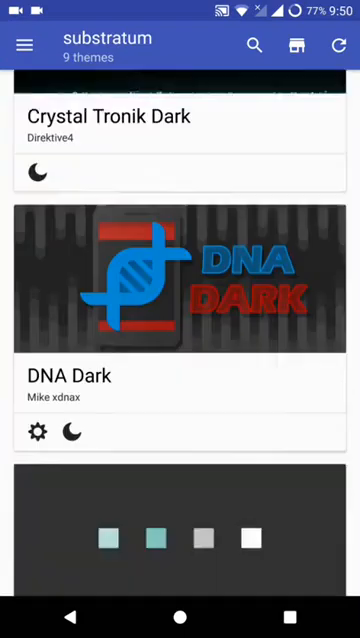
scroll(down, 3)
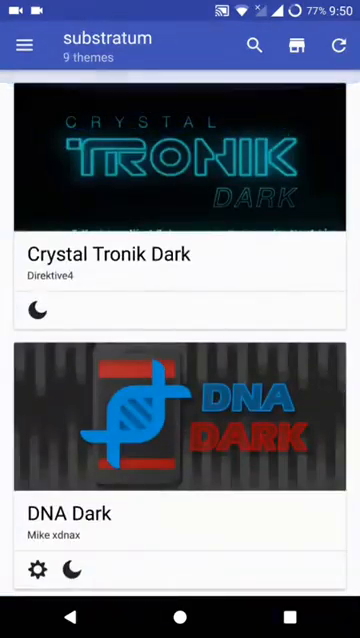
key(HOME)
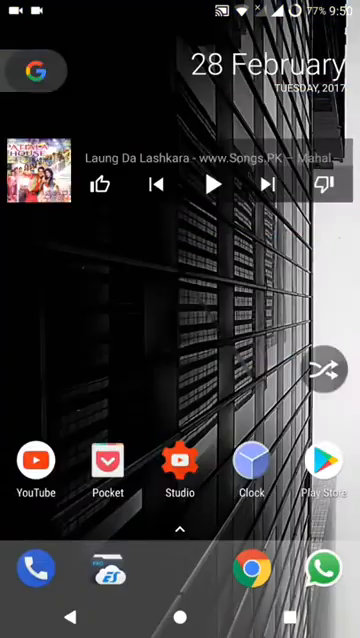